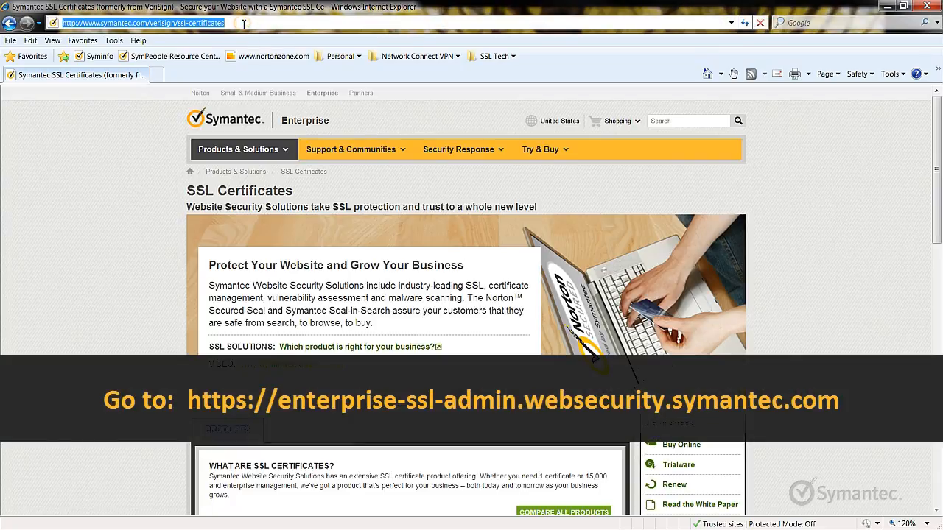
Go to the enterprise-ssl-admin URL and confirm the client certificate to sign in
{"action": "type", "text": "https://enterprise-ssl-admin.websecurity.symantec.com/"}
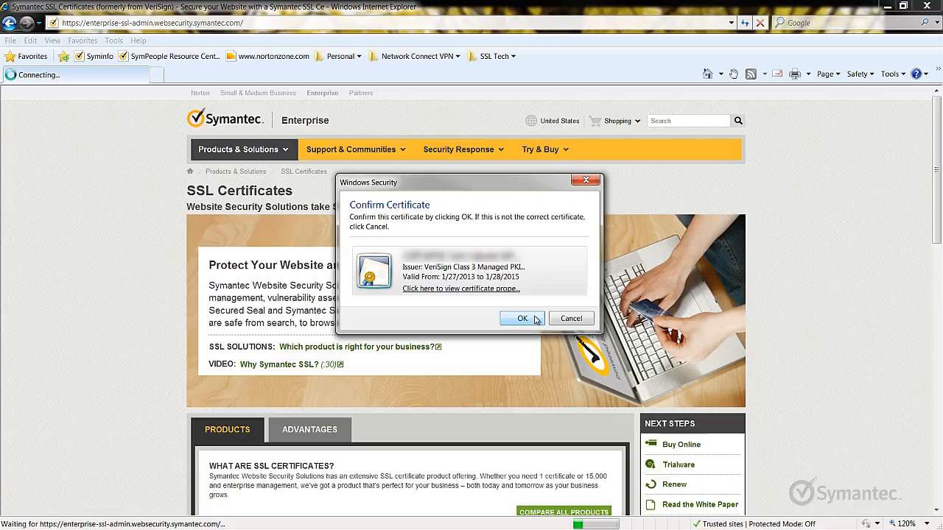
{"action": "left_click", "coordinate": [521, 318]}
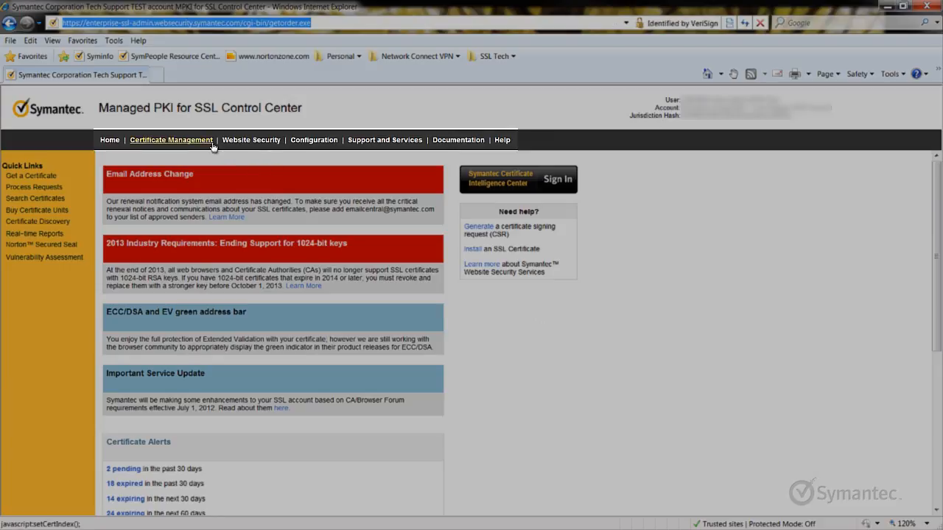
Reach the Search Requests and Certificates form via Certificate Management
{"action": "left_click", "coordinate": [171, 140]}
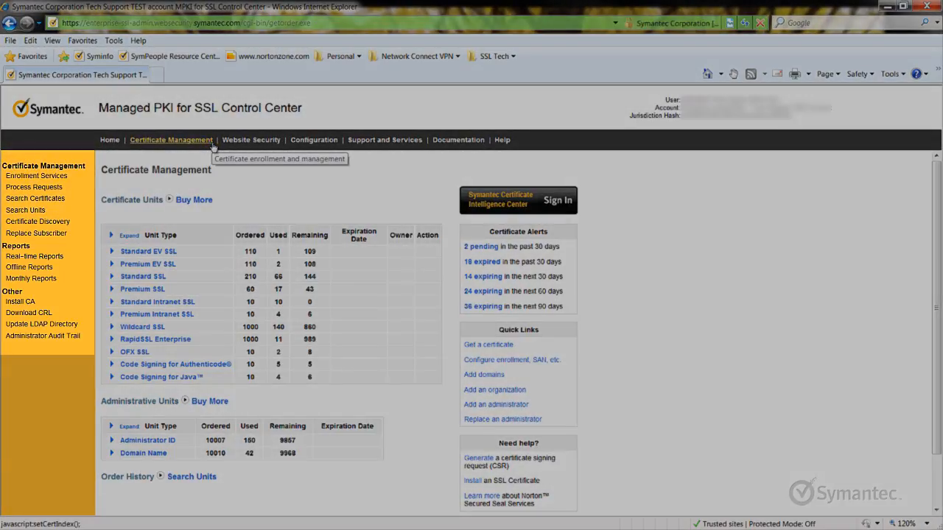
{"action": "mouse_move", "coordinate": [118, 186]}
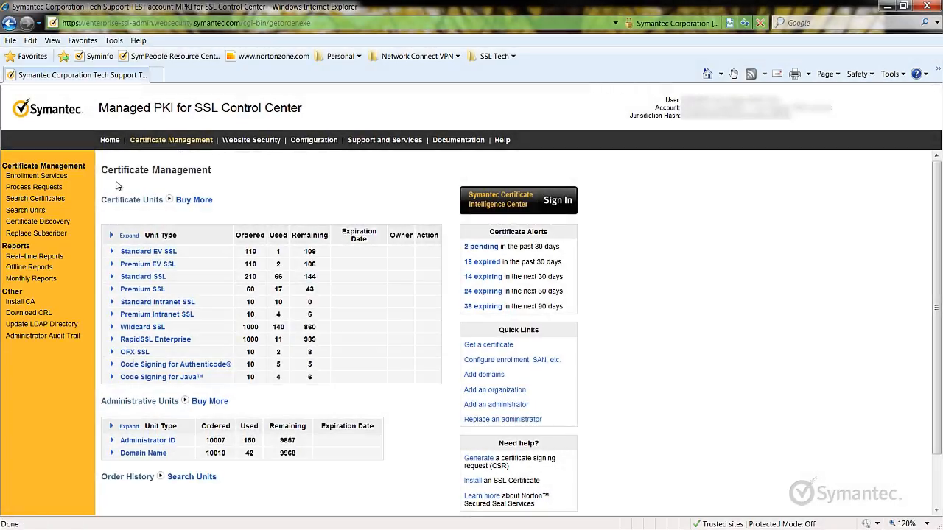
{"action": "mouse_move", "coordinate": [52, 200]}
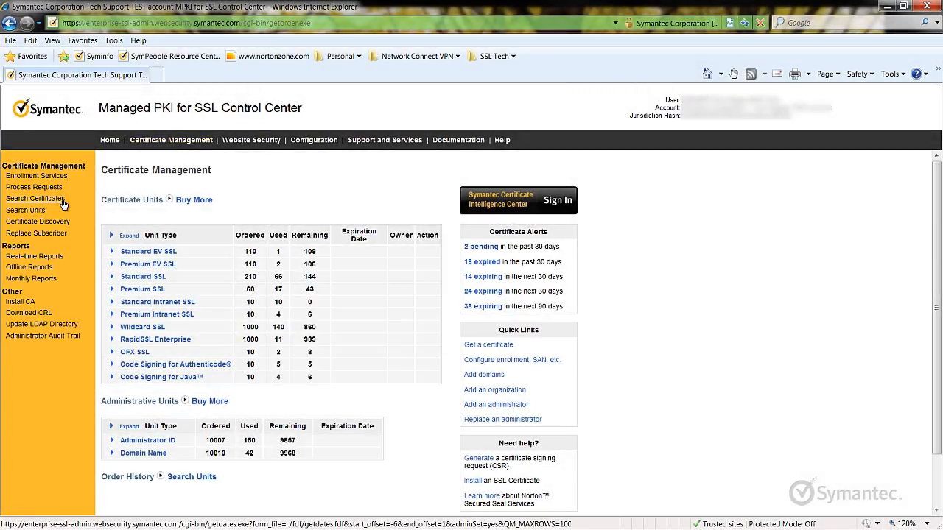
{"action": "left_click", "coordinate": [35, 197]}
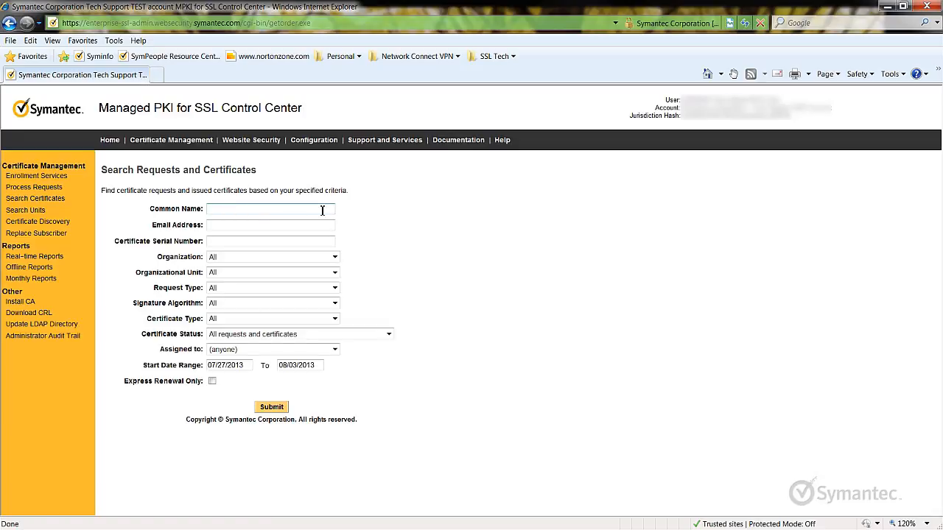
Search for the 'revokereplac...' common name and start replacing the issued certificate
{"action": "type", "text": "revokereplace.bbtest.net"}
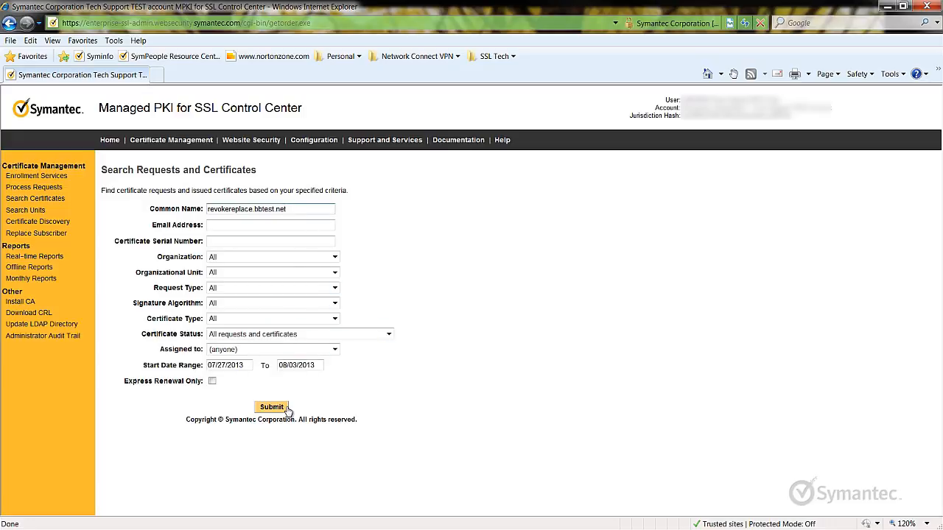
{"action": "left_click", "coordinate": [271, 406]}
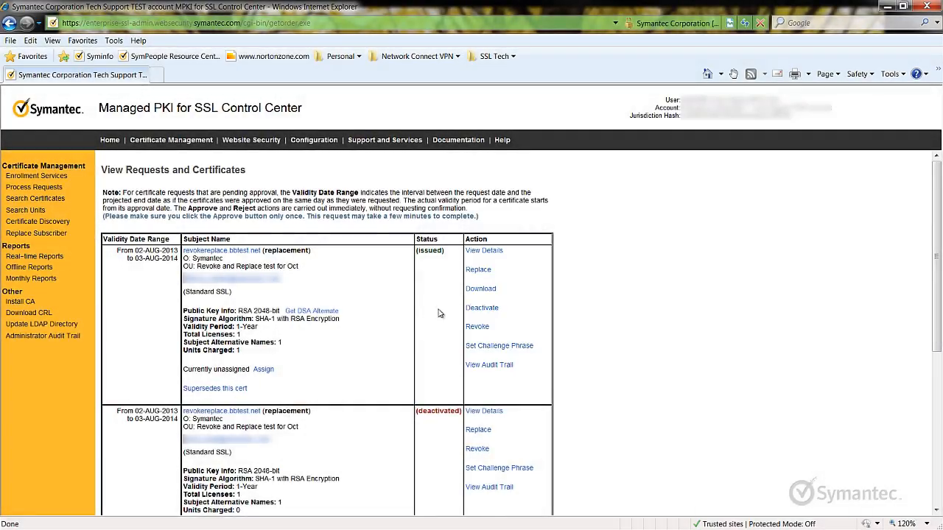
{"action": "left_click", "coordinate": [477, 270]}
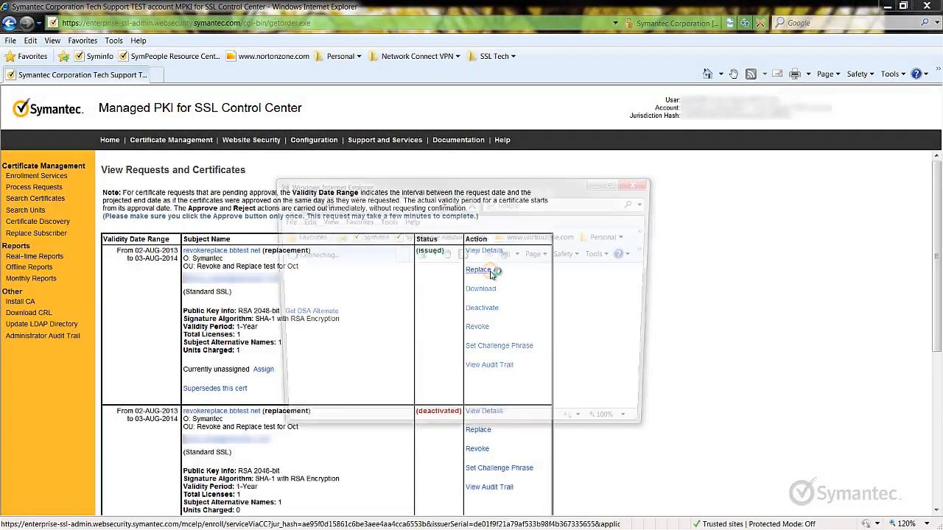
{"action": "left_click", "coordinate": [477, 269]}
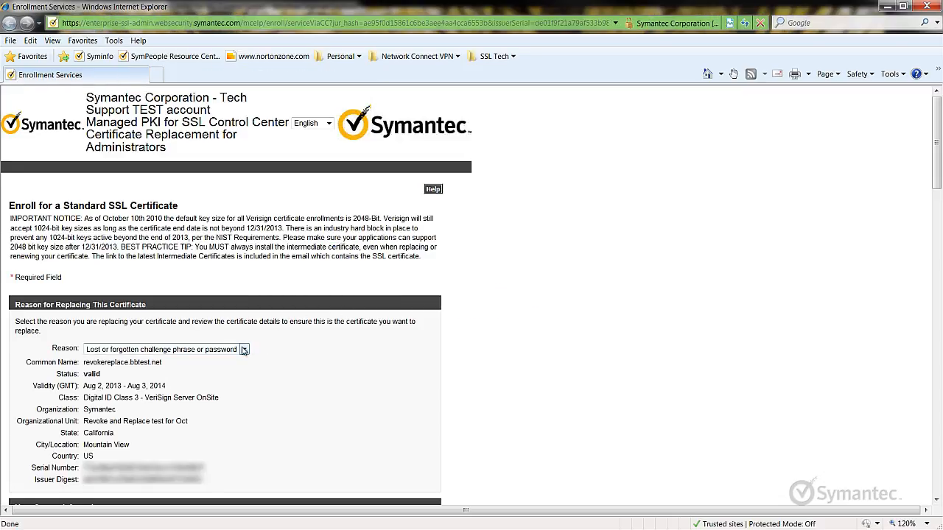
Choose 'Other non-security reason', keep Apache as platform, and paste in the CSR
{"action": "left_click", "coordinate": [245, 349]}
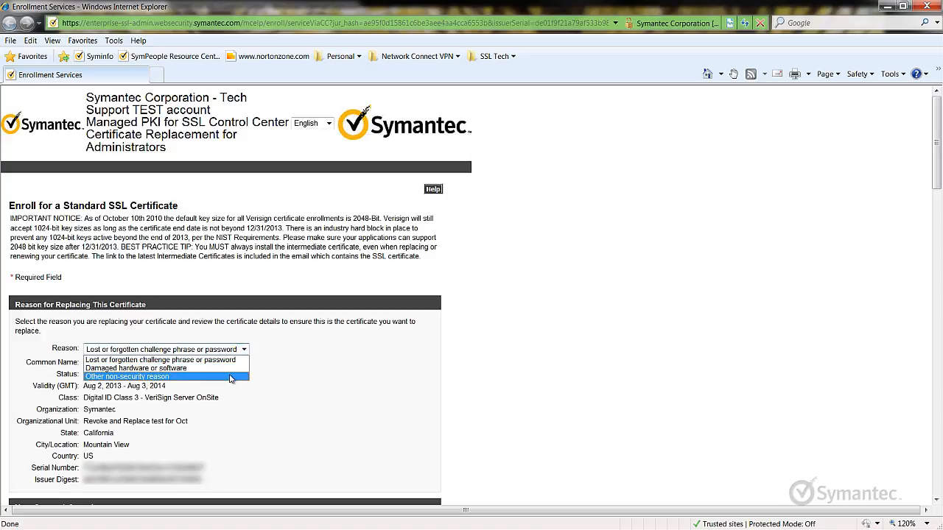
{"action": "scroll", "scroll_direction": "down", "scroll_amount": 3}
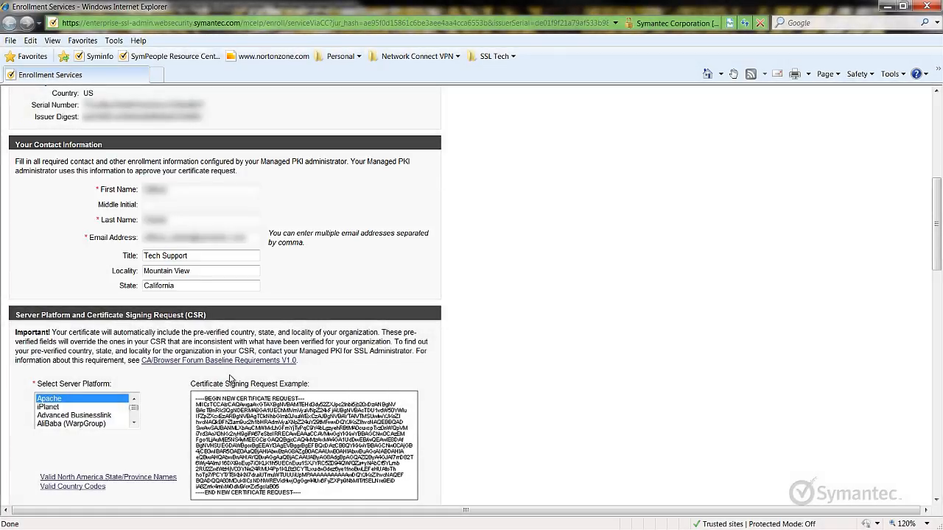
{"action": "scroll", "scroll_direction": "down", "scroll_amount": 3}
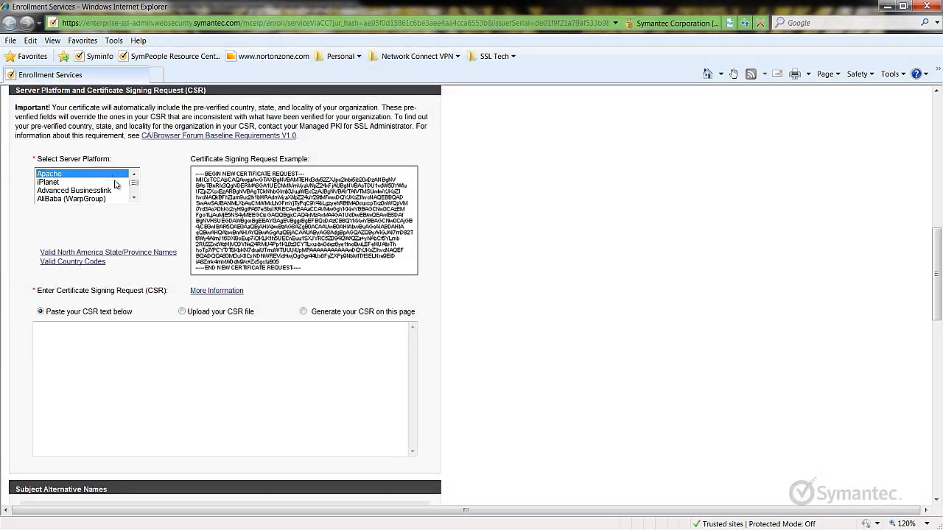
{"action": "left_click", "coordinate": [269, 346]}
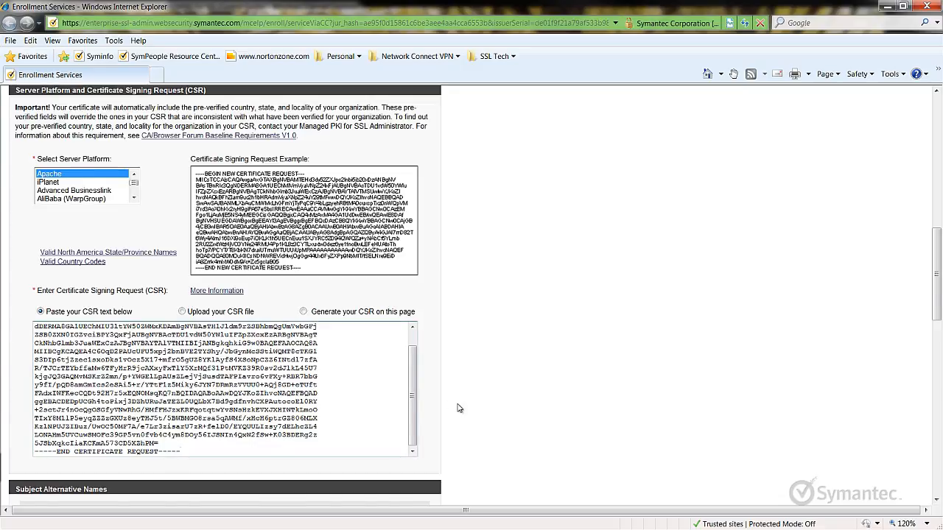
Enter the new challenge phrase in both fields and bring the Subscriber Agreement into view
{"action": "scroll", "scroll_direction": "down", "scroll_amount": 3}
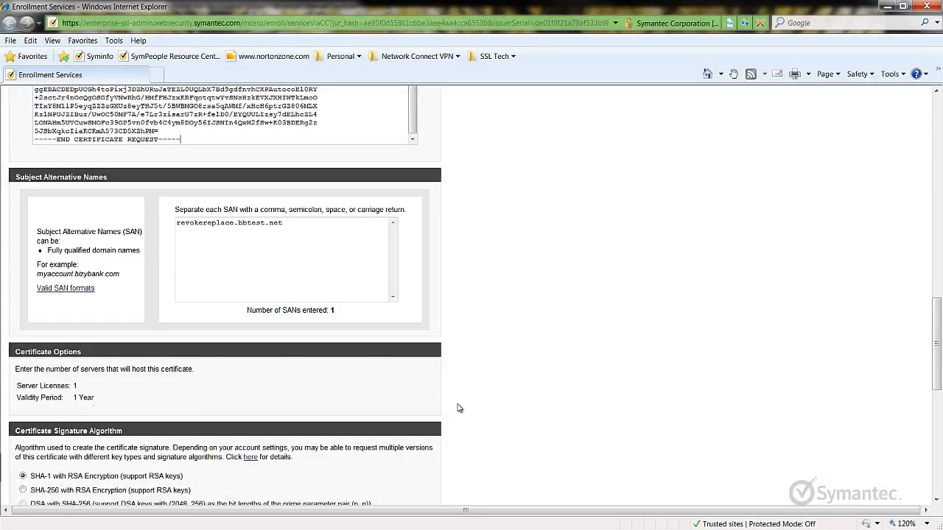
{"action": "scroll", "scroll_direction": "down", "scroll_amount": 3}
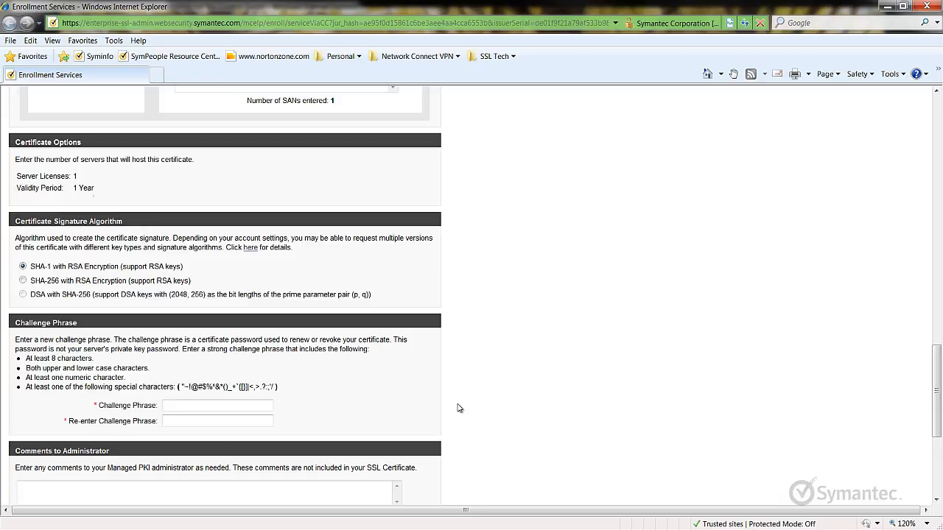
{"action": "left_click", "coordinate": [218, 406]}
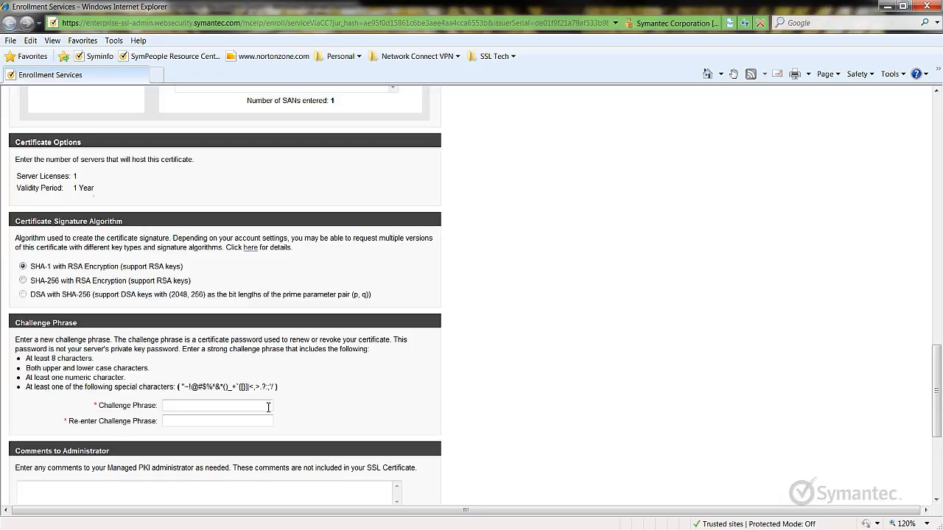
{"action": "left_click", "coordinate": [217, 405]}
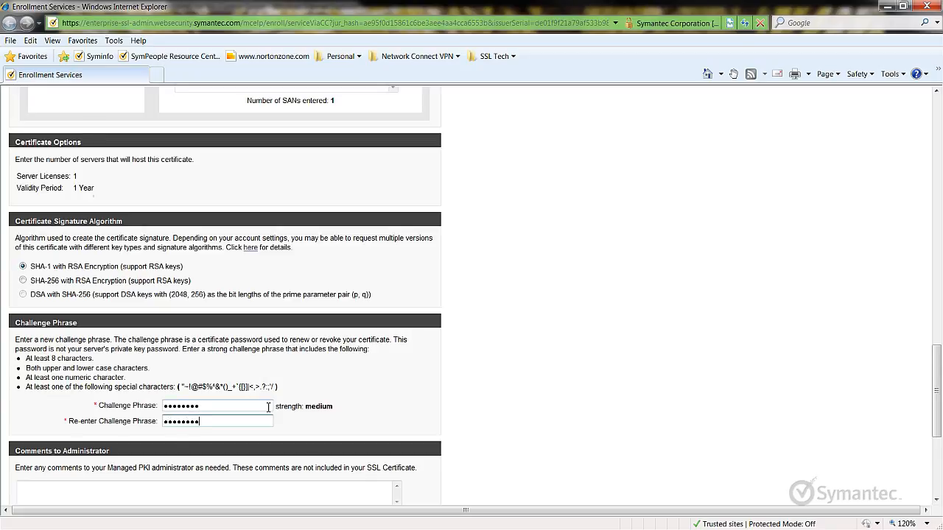
{"action": "scroll", "scroll_direction": "down", "scroll_amount": 3}
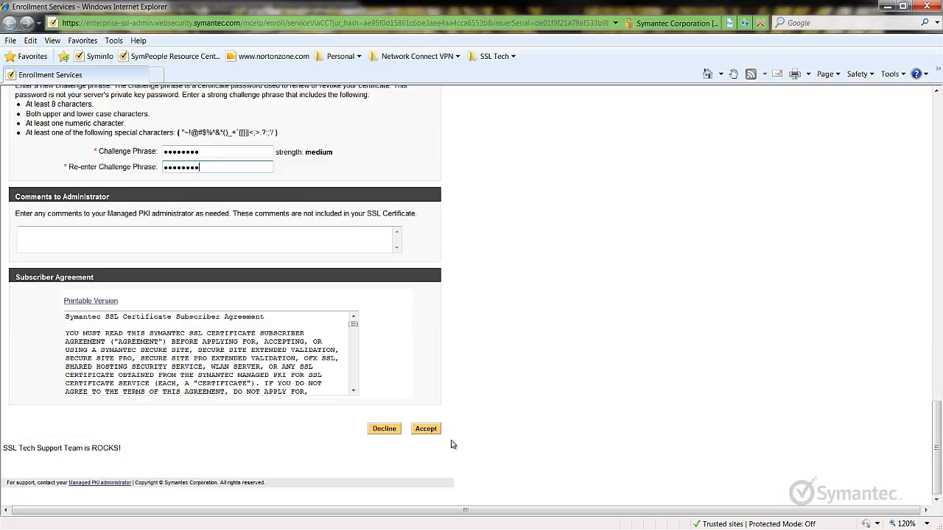
{"action": "mouse_move", "coordinate": [425, 433]}
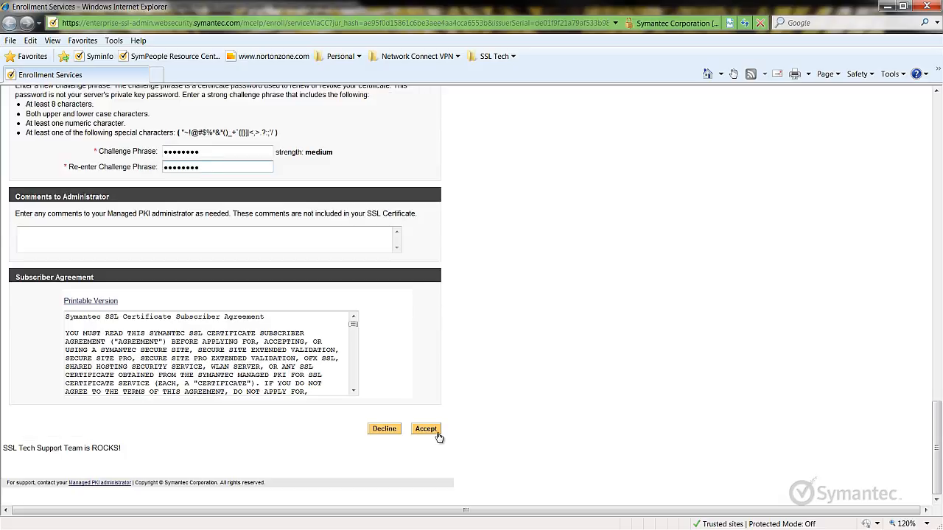
Accept the Subscriber Agreement to submit the replacement enrollment
{"action": "left_click", "coordinate": [424, 429]}
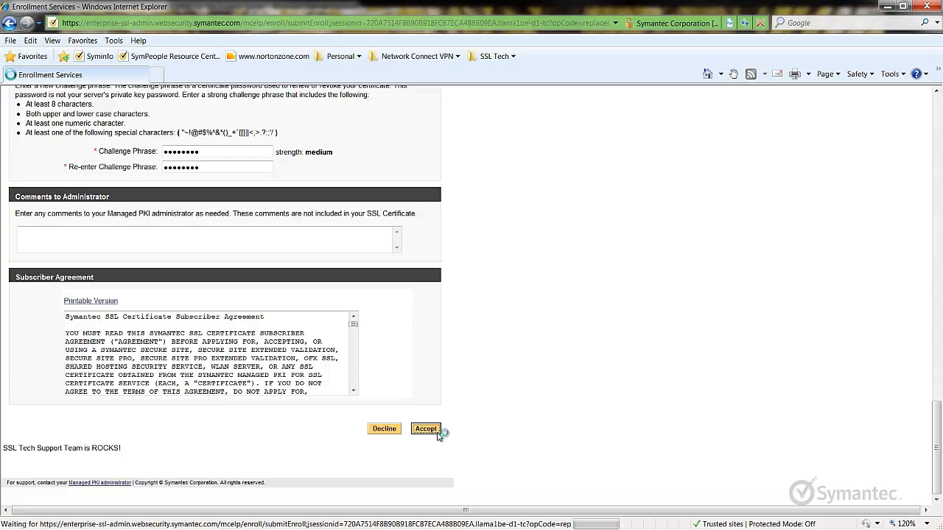
{"action": "left_click", "coordinate": [424, 427]}
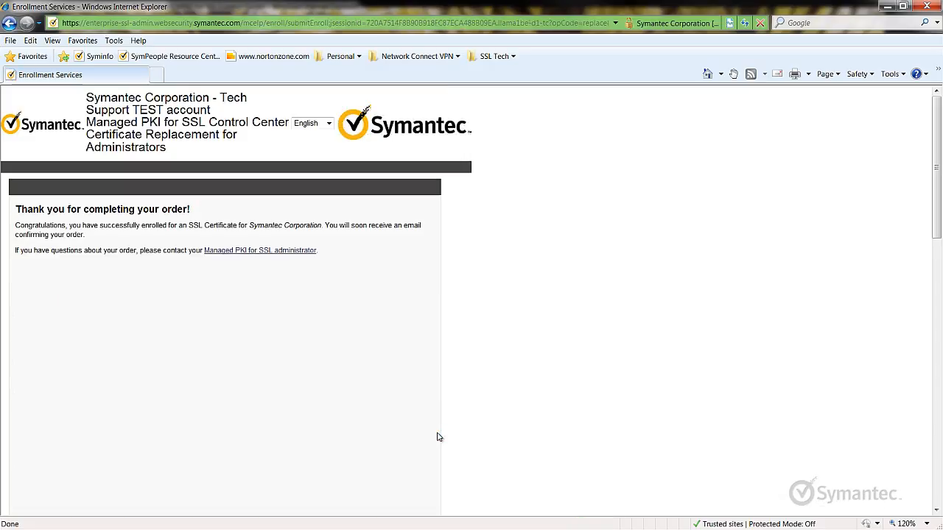